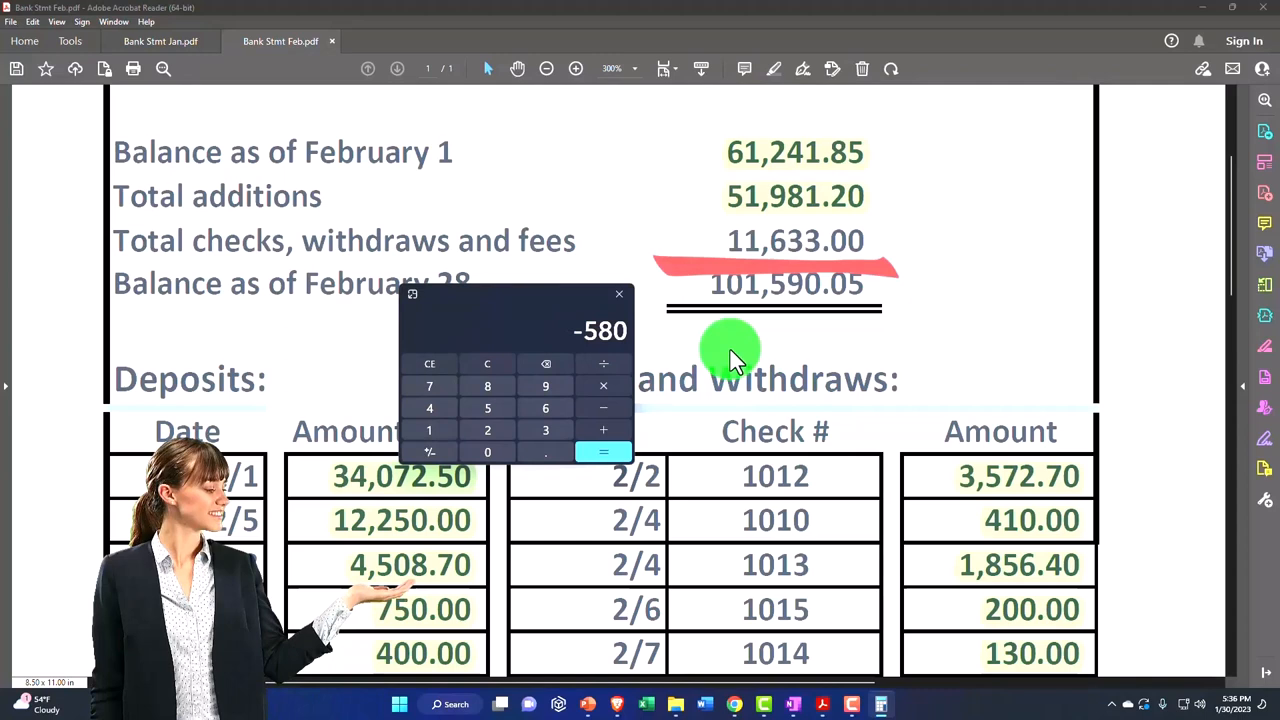
Scroll the February statement down to the checks list, Withdrawal and Bank service charges rows.
scroll("down", 3)
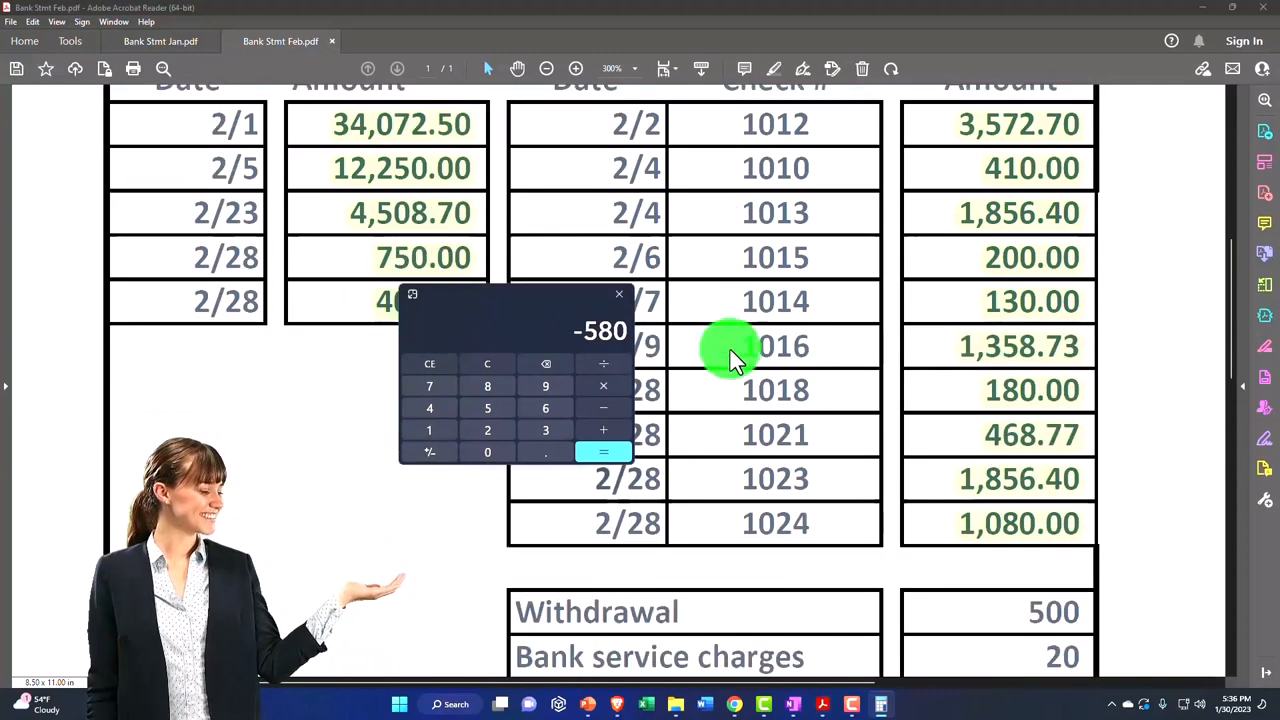
scroll("down", 3)
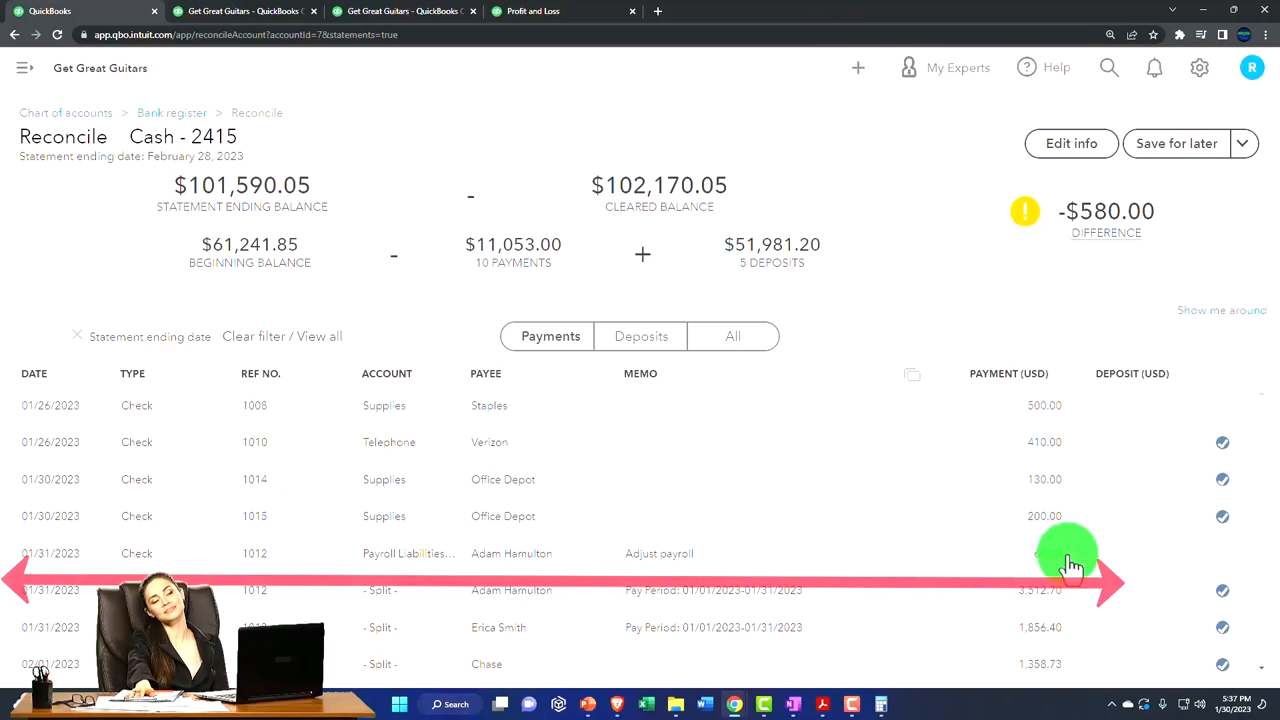
Clear check 1012 for 60.00, dropping the difference to -$520.00, then return to Bank Stmt Feb.pdf.
left_click(1222, 552)
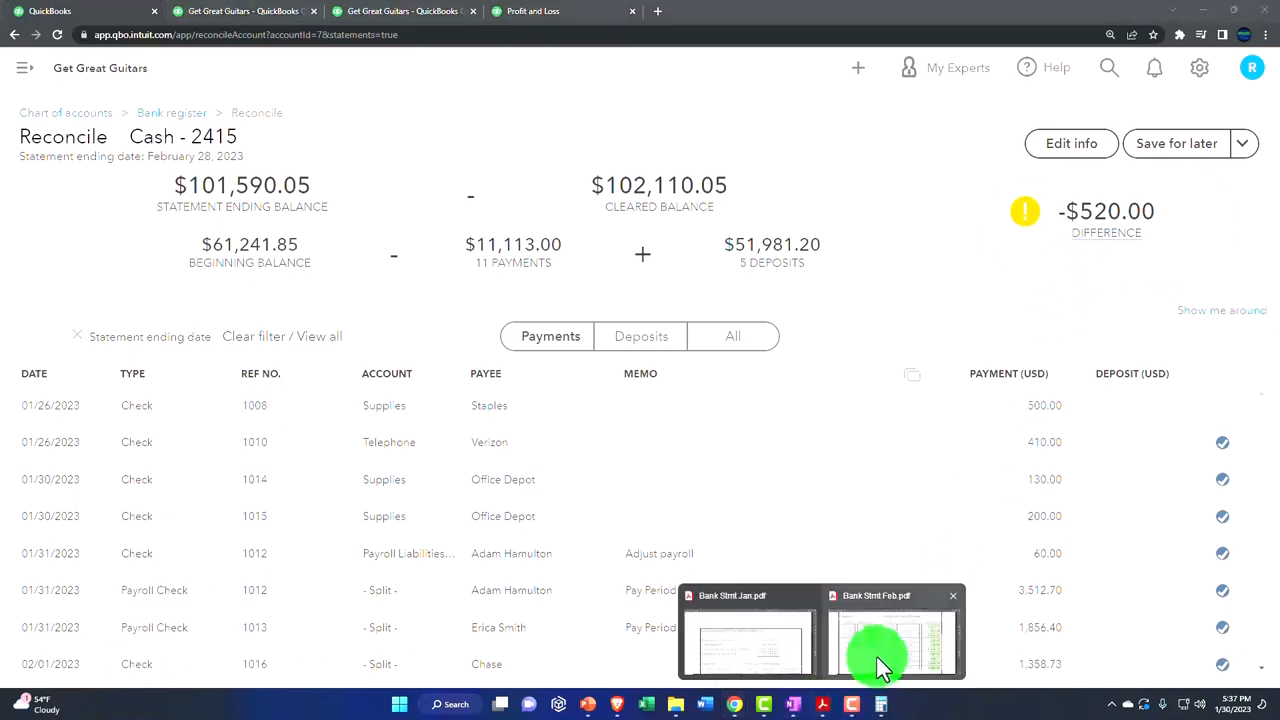
left_click(878, 640)
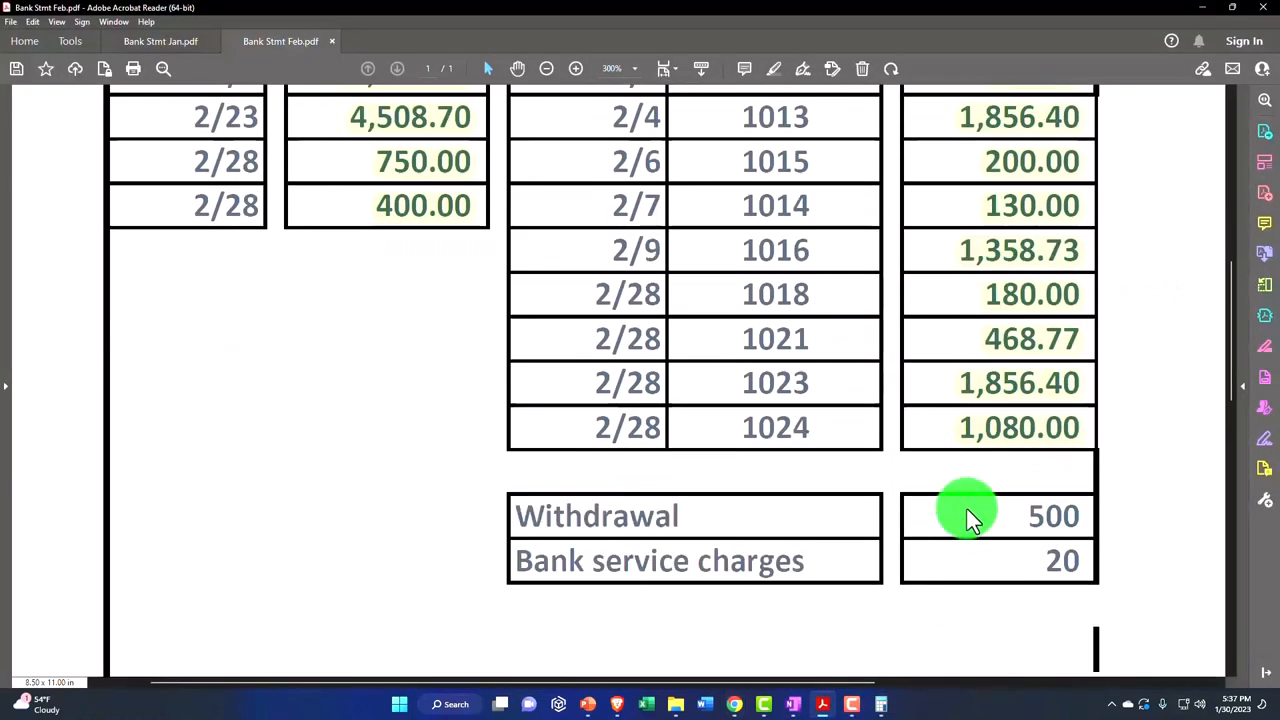